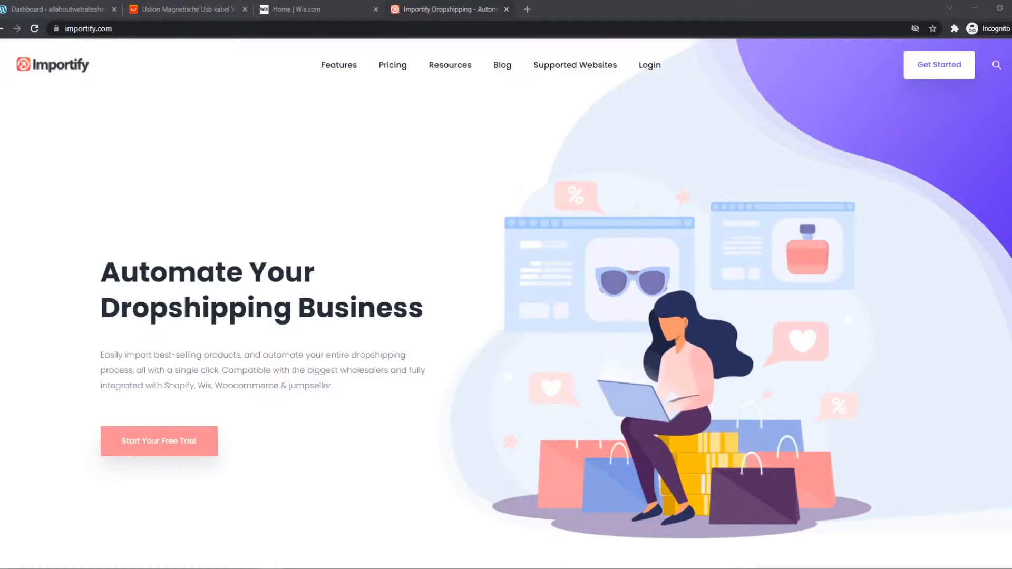
- Review the AliExpress product and Wix dashboard tabs, then start setup from importify.com via Get Started
left_click(188, 9)
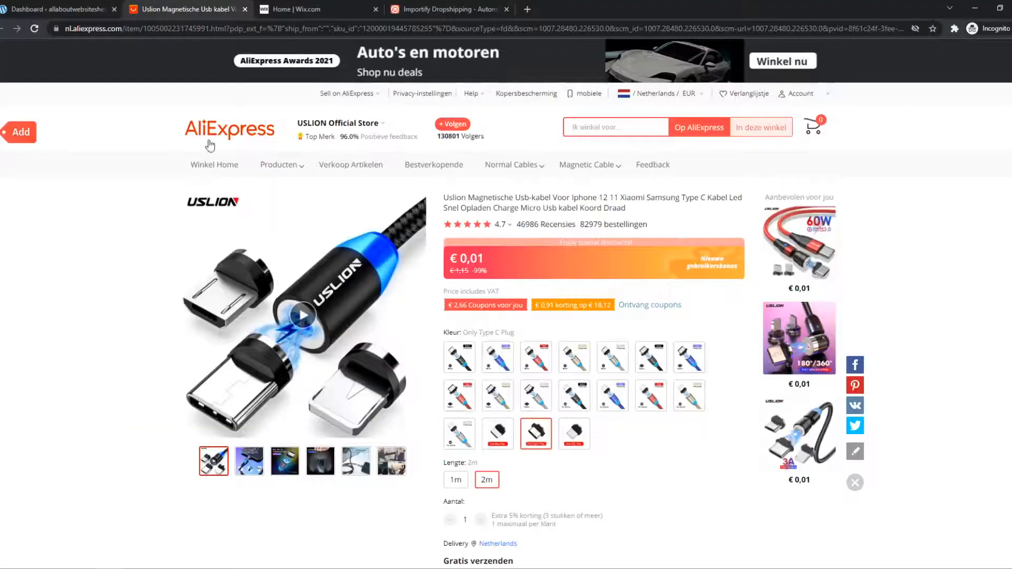
left_click(317, 9)
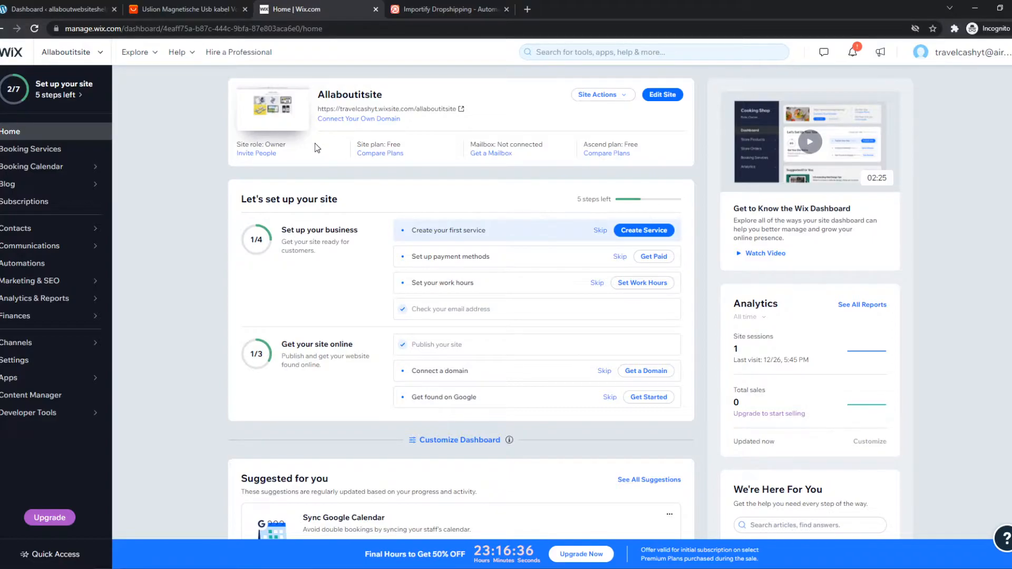
left_click(447, 10)
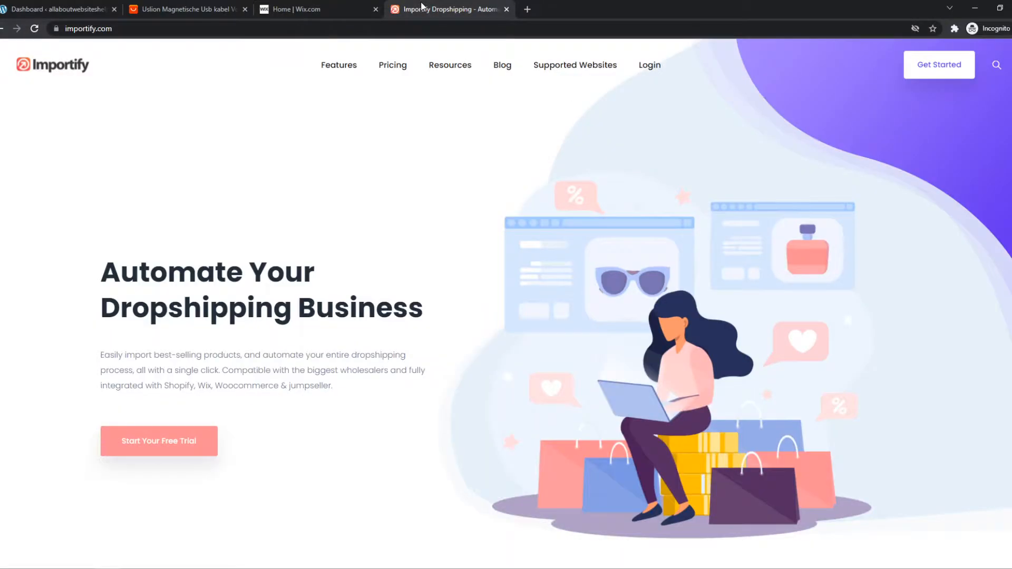
mouse_move(938, 64)
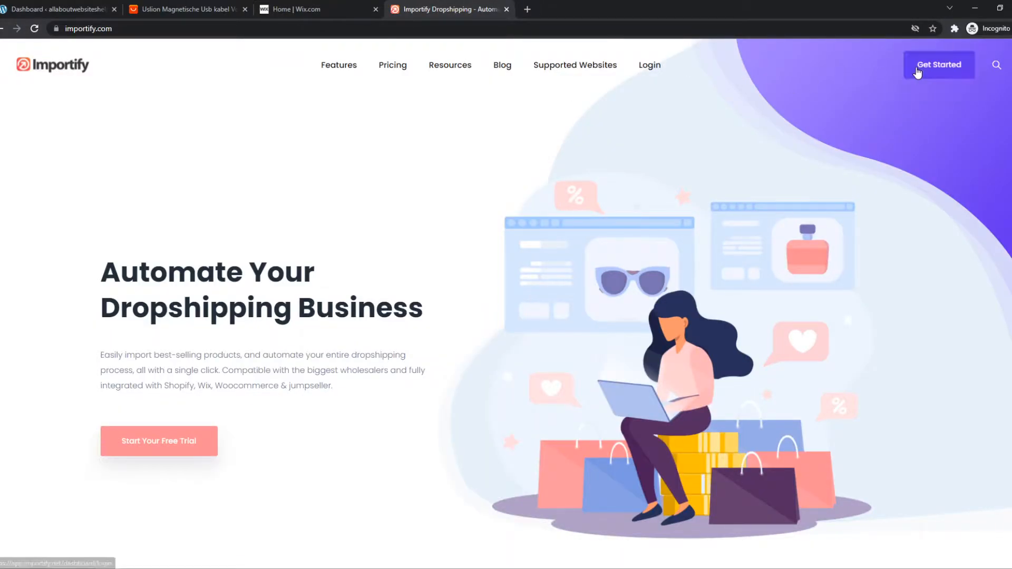
left_click(938, 64)
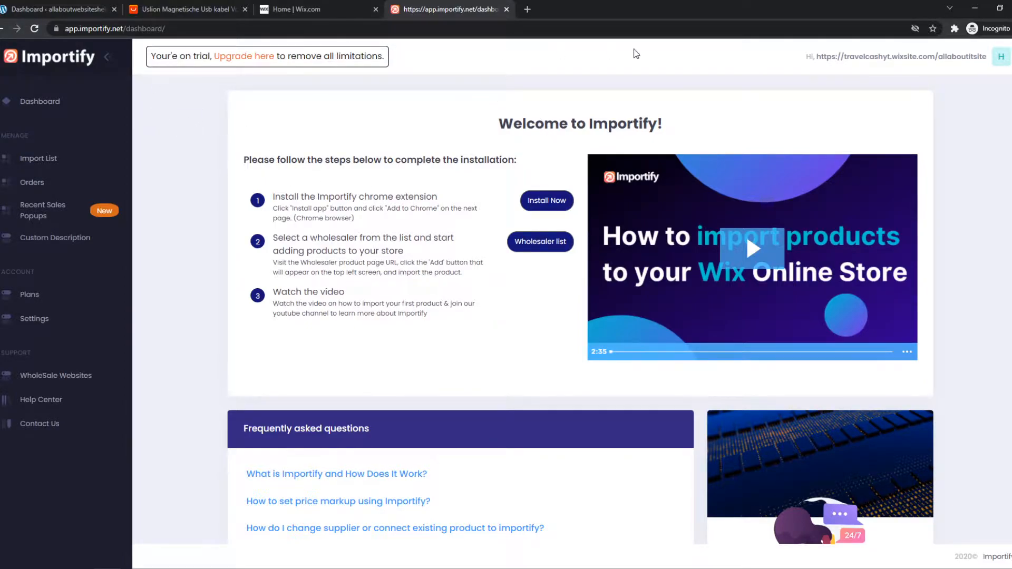
mouse_move(493, 40)
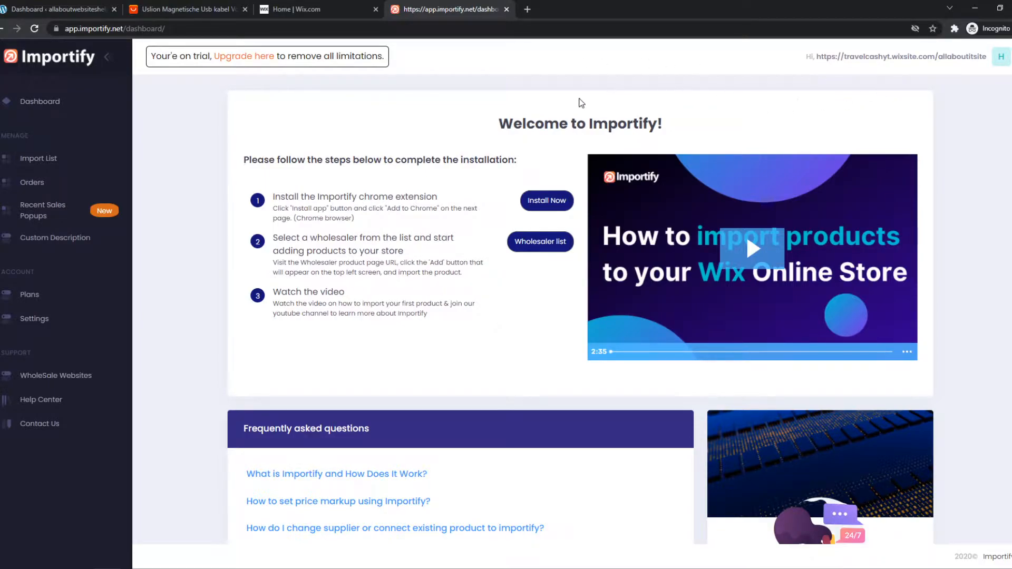
- Search Google for 'chrome webstore' and open the Chrome Web Store result
type("chrome webstore")
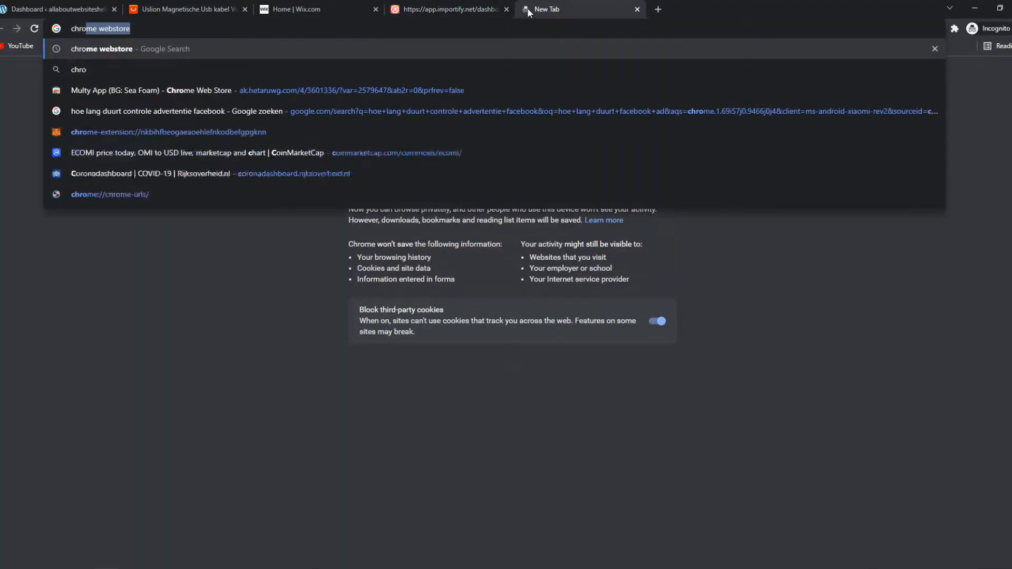
key("Enter")
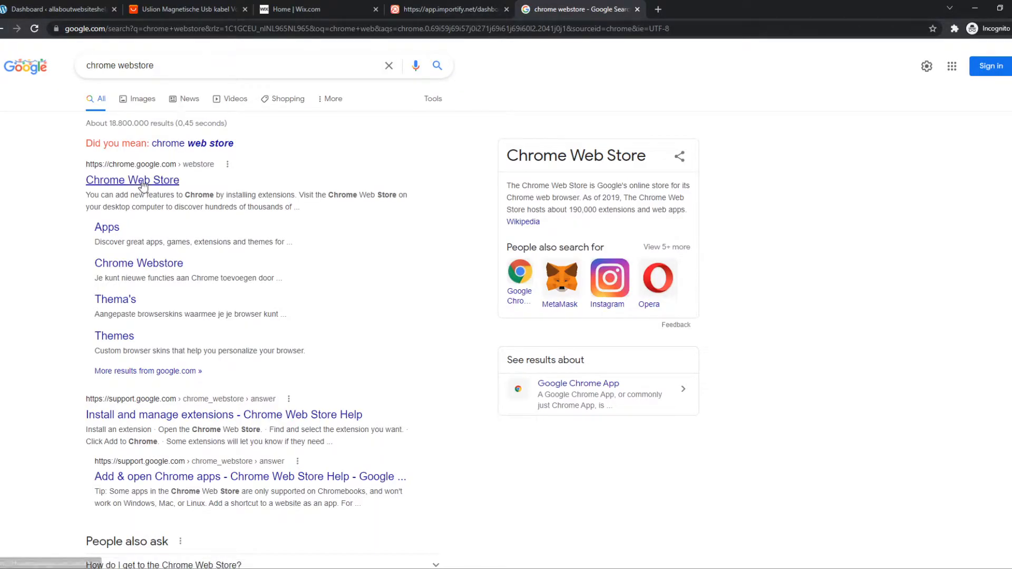
left_click(133, 180)
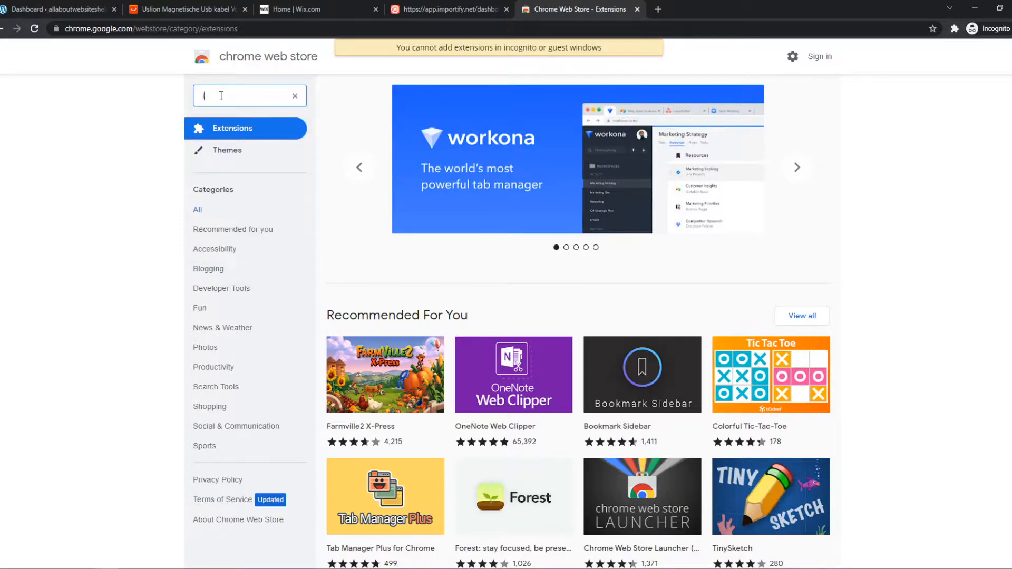
- Search the store for 'importify' and verify in the Extensions menu that Importify is installed
type("importify")
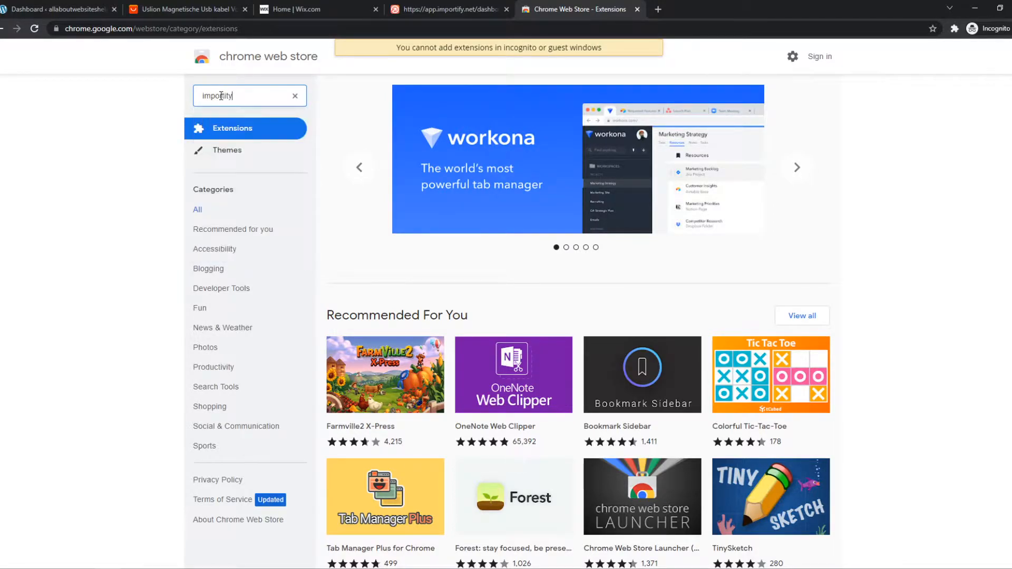
key("Enter")
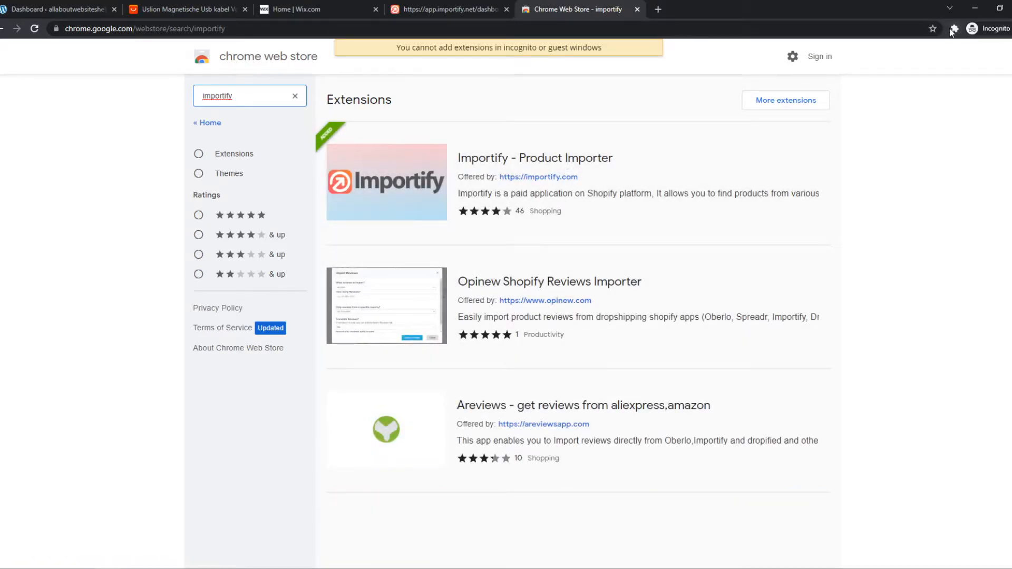
left_click(954, 28)
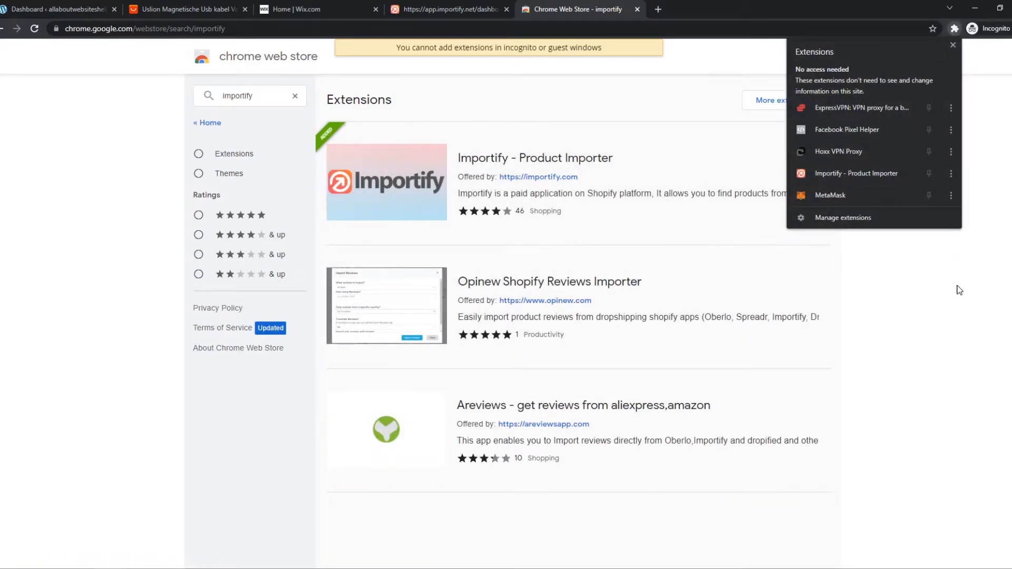
left_click(316, 10)
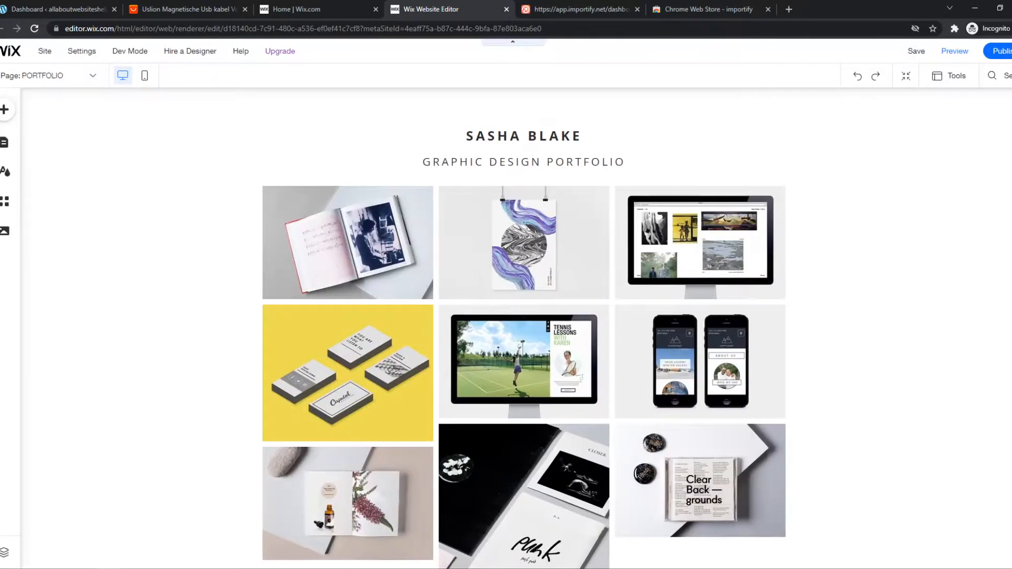
- Search the editor for 'importif' and open the installed Importify Easy Dropshipping app
left_click(7, 109)
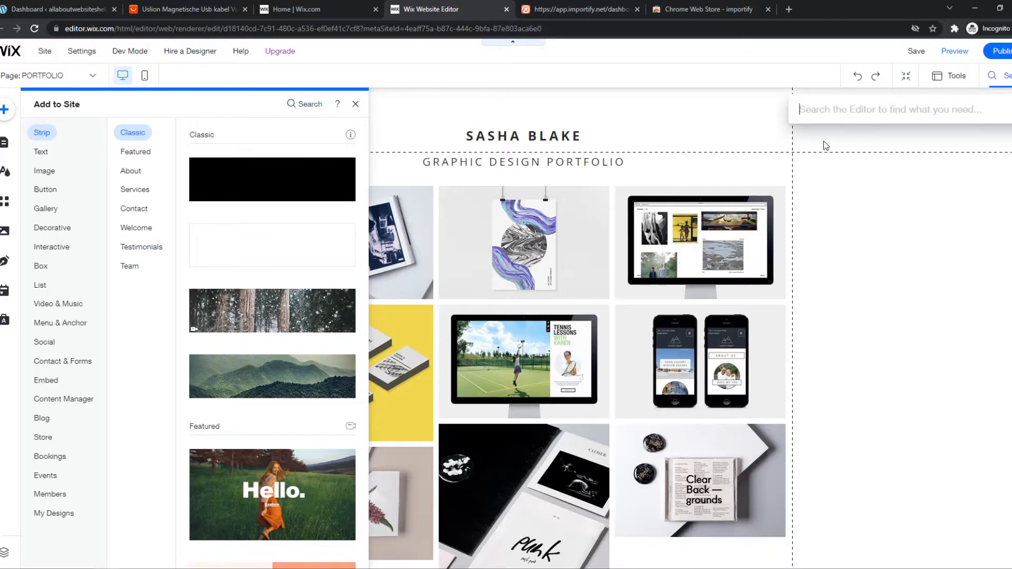
type("importif")
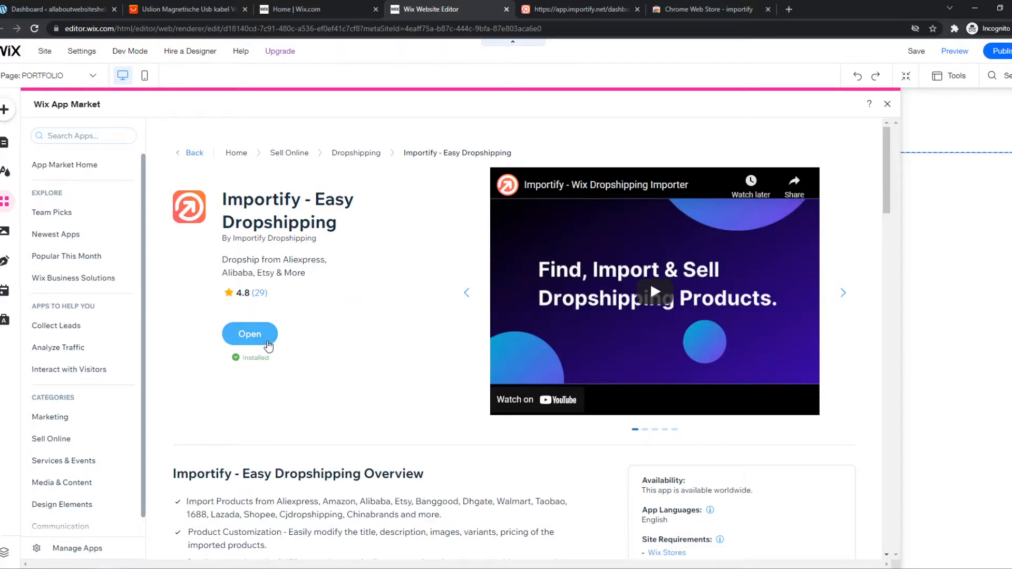
left_click(249, 335)
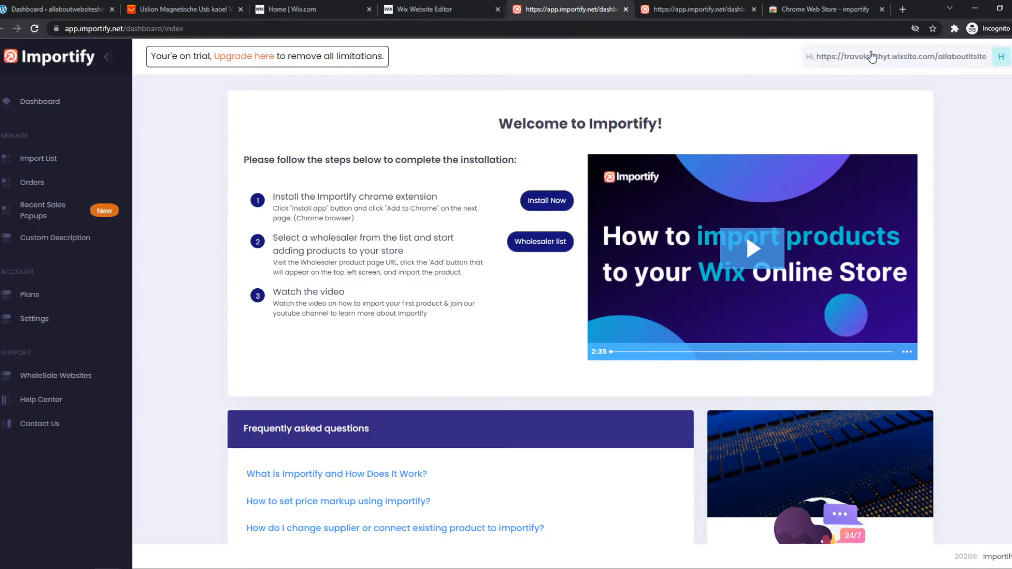
mouse_move(675, 92)
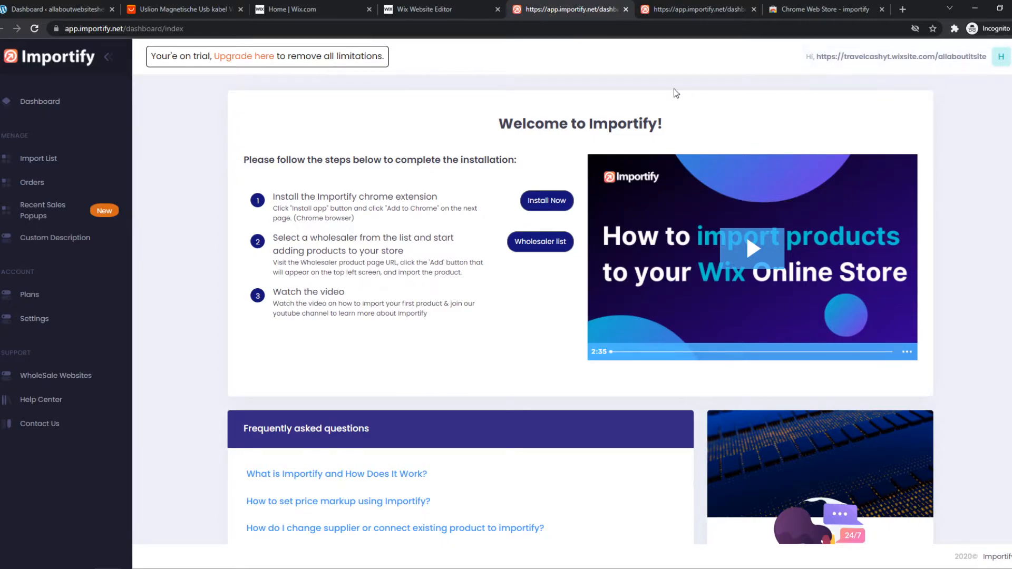
mouse_move(457, 155)
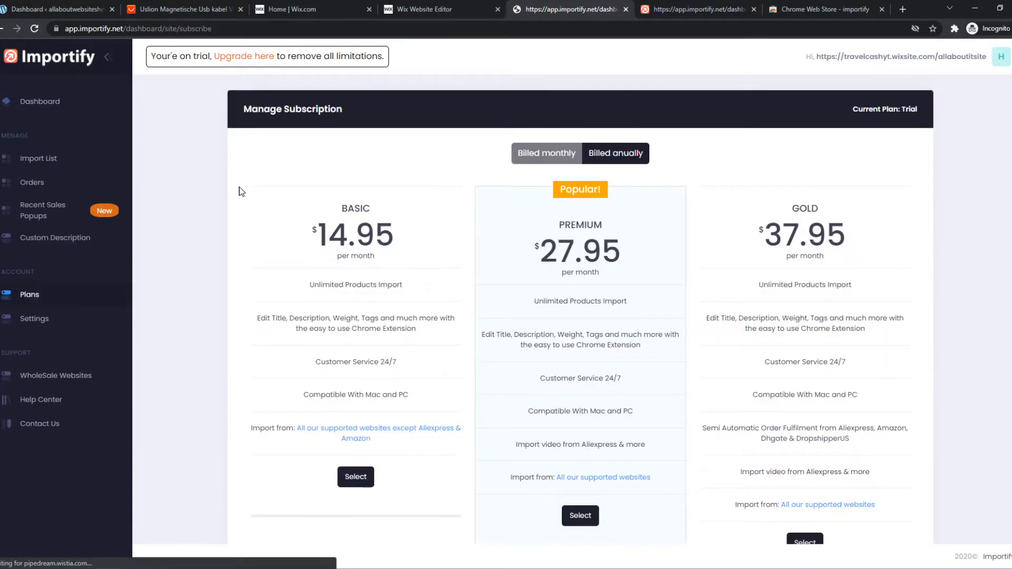
- Compare Importify's annual-billing prices (20% off) with monthly, then move to the AliExpress product tab
scroll("down", 3)
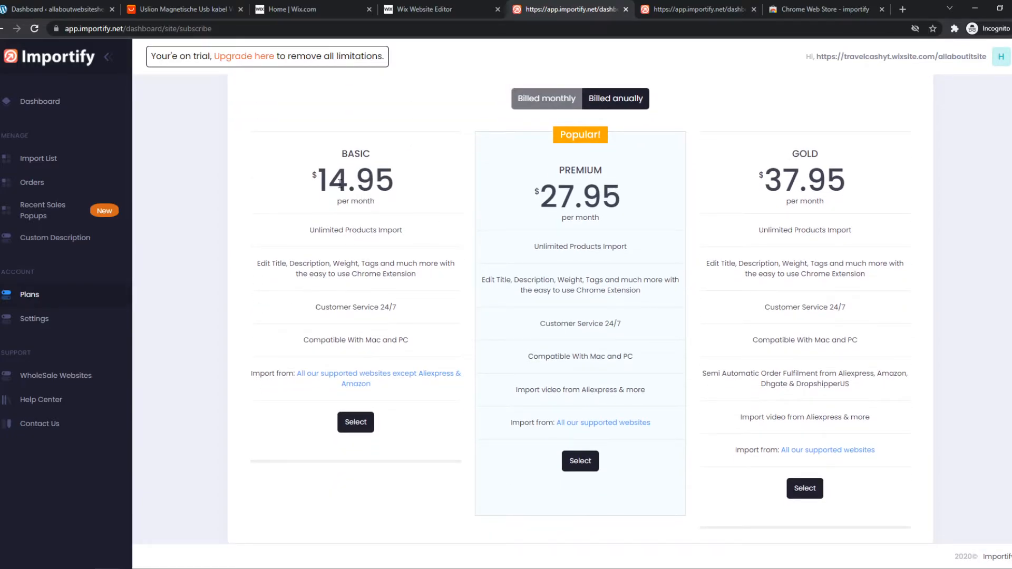
mouse_move(399, 219)
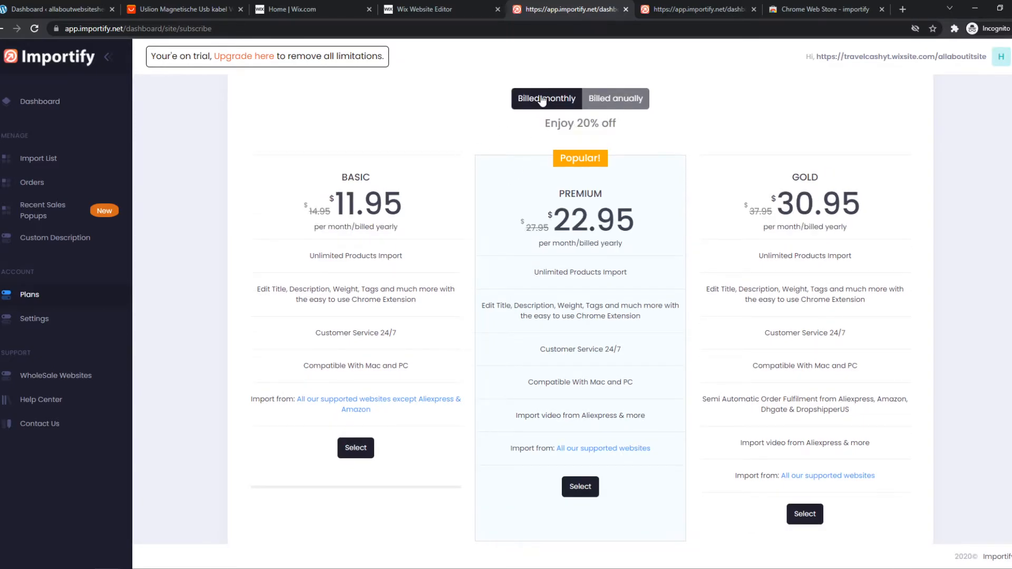
left_click(615, 98)
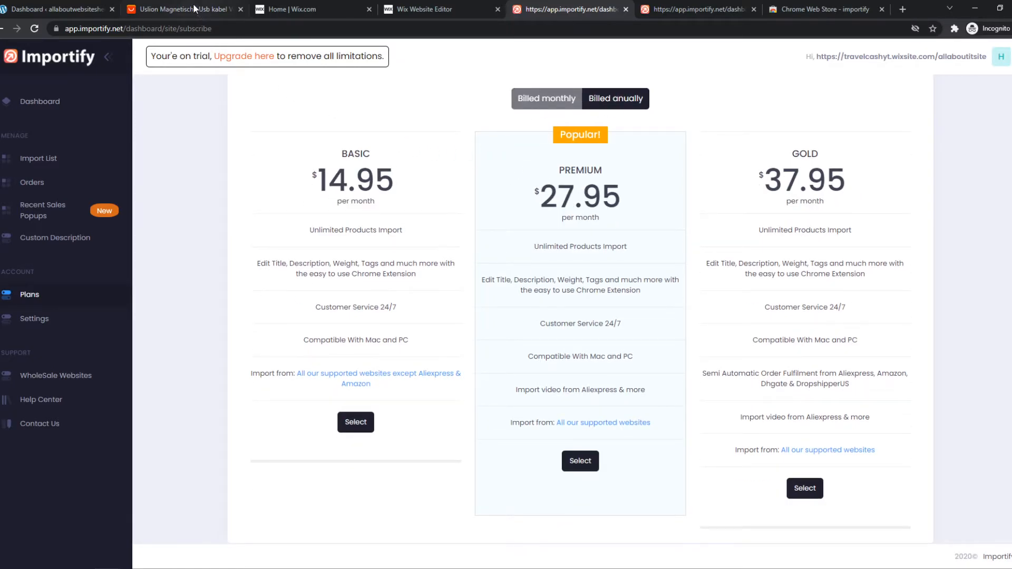
left_click(183, 10)
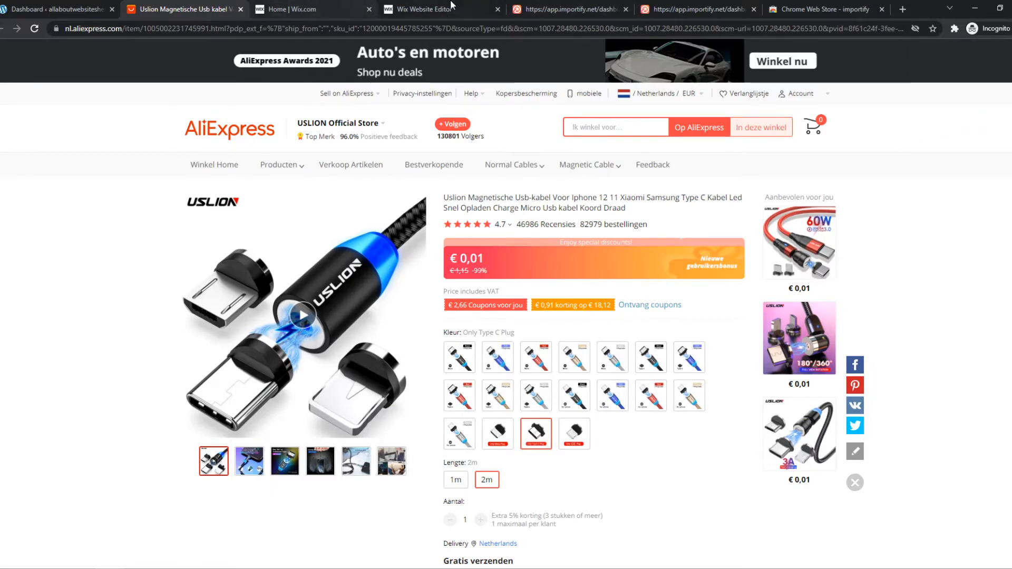
- Switch between the Importify plans, AliExpress cable and Importify dashboard tabs, ending on the welcome page
left_click(569, 9)
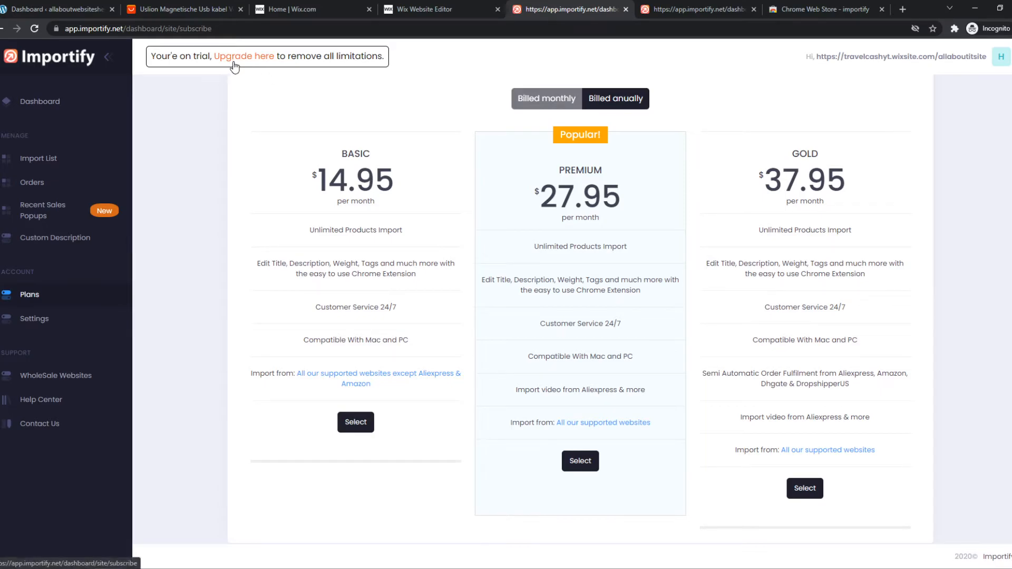
left_click(184, 10)
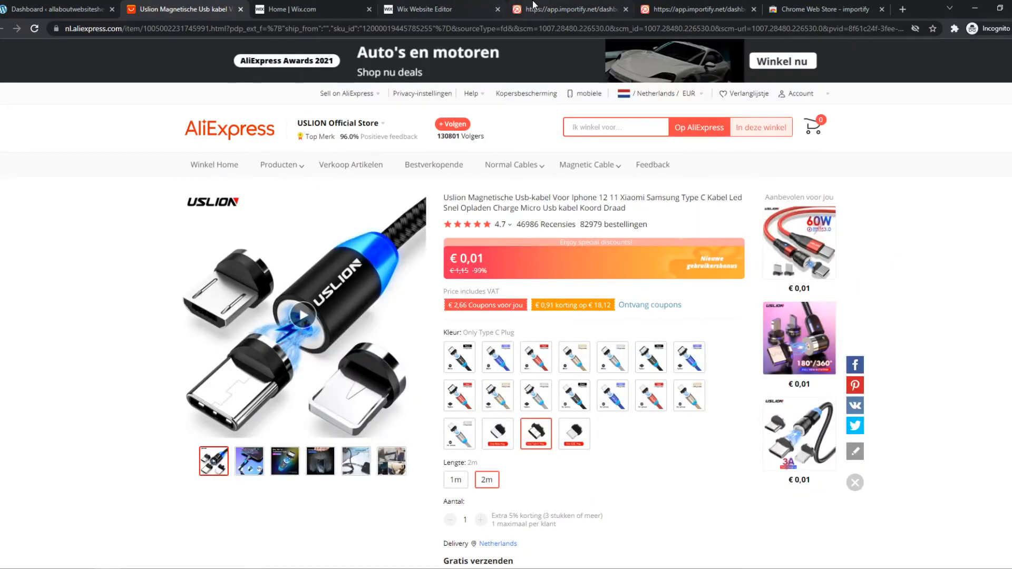
left_click(572, 9)
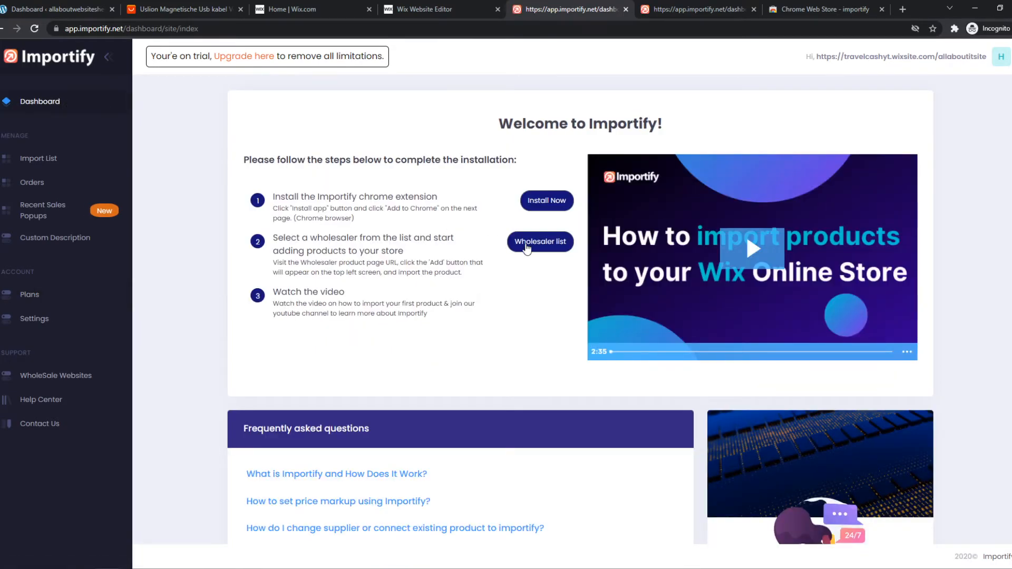
- Read the Wholesaler list article showing AliExpress needs Premium or Gold, then return to the AliExpress tab
left_click(540, 241)
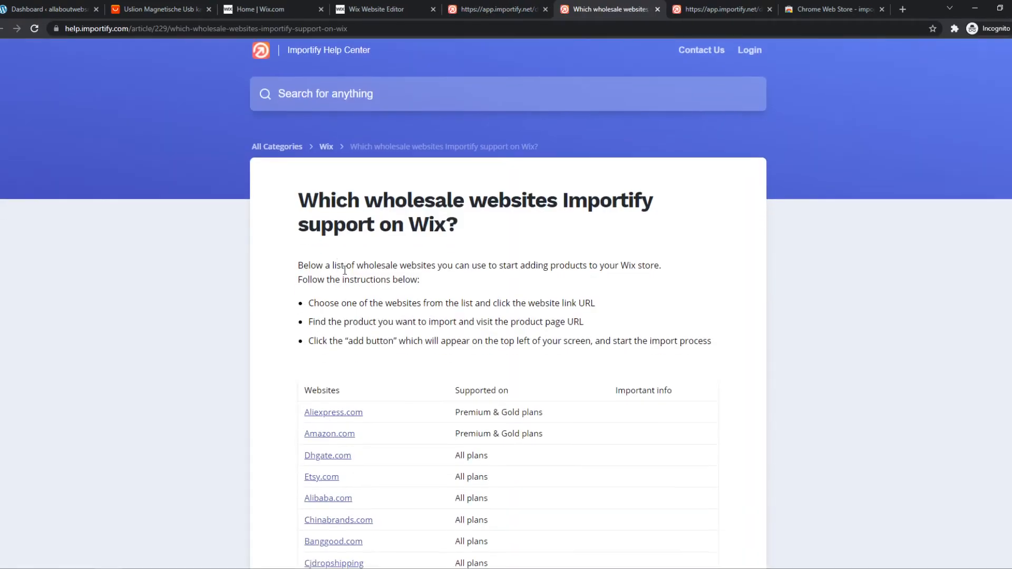
scroll("down", 3)
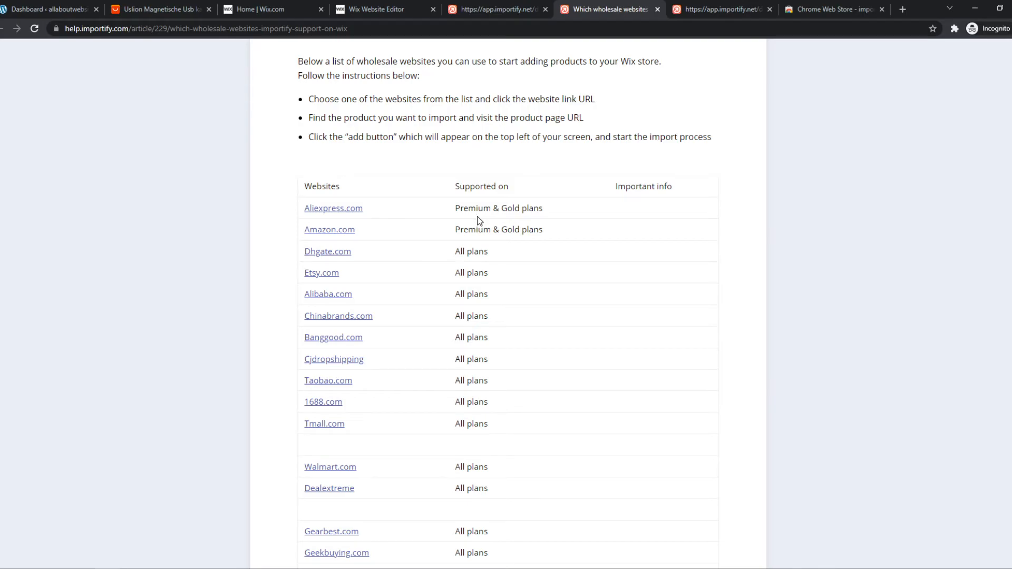
left_click(157, 9)
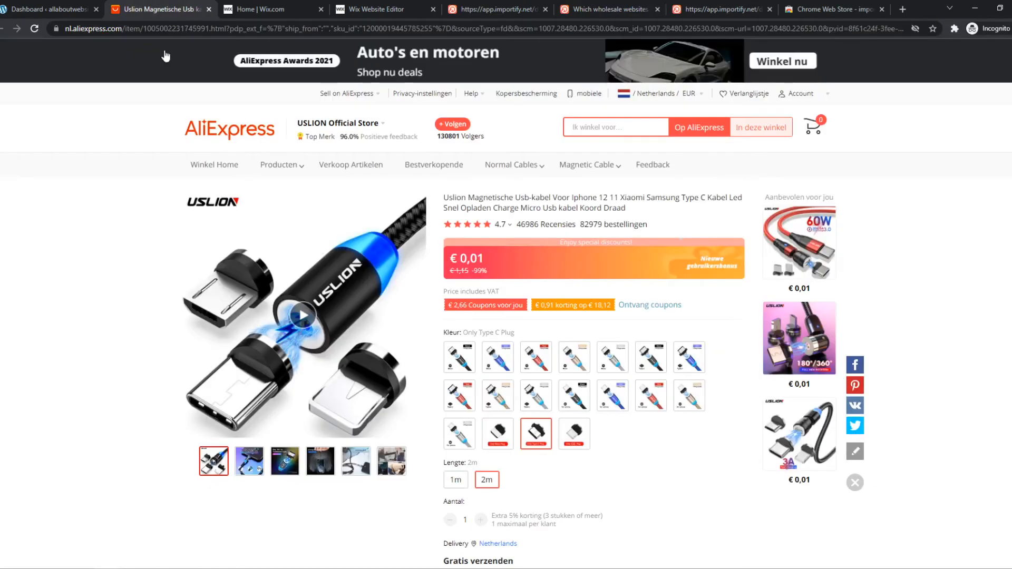
- Check the Importify extension's login prompt on AliExpress, then open the empty Import List in the dashboard
left_click(34, 29)
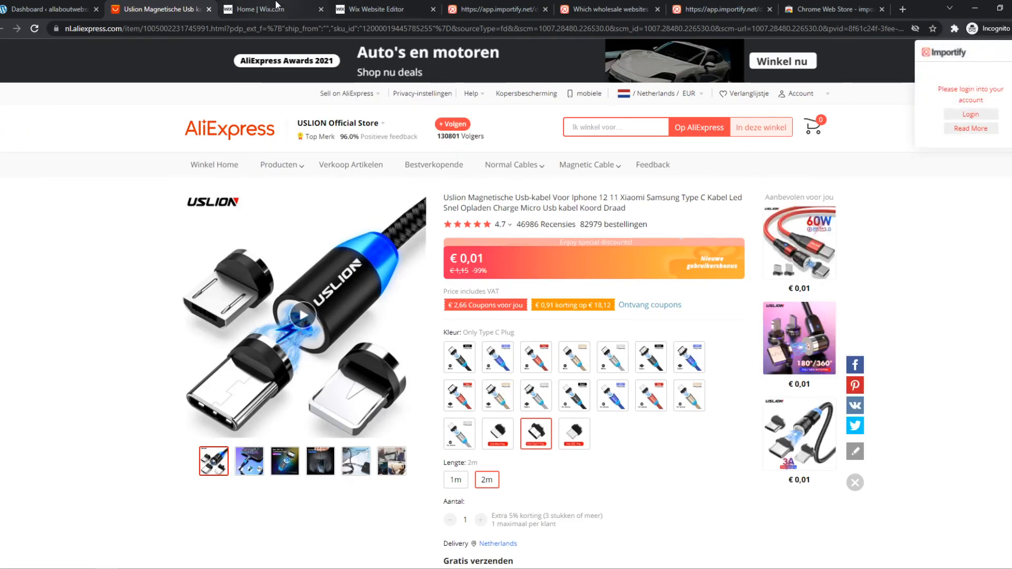
left_click(497, 10)
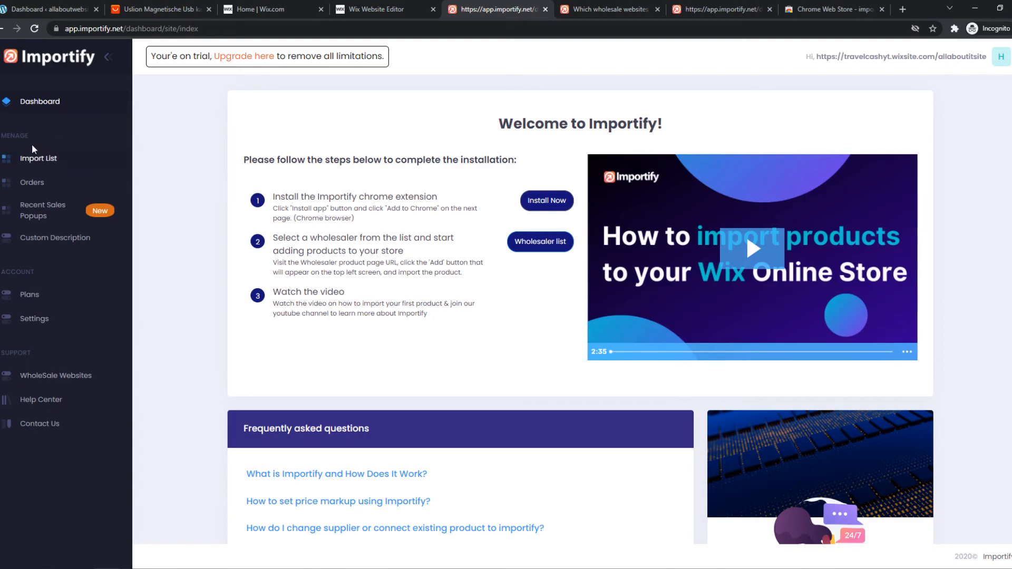
left_click(39, 158)
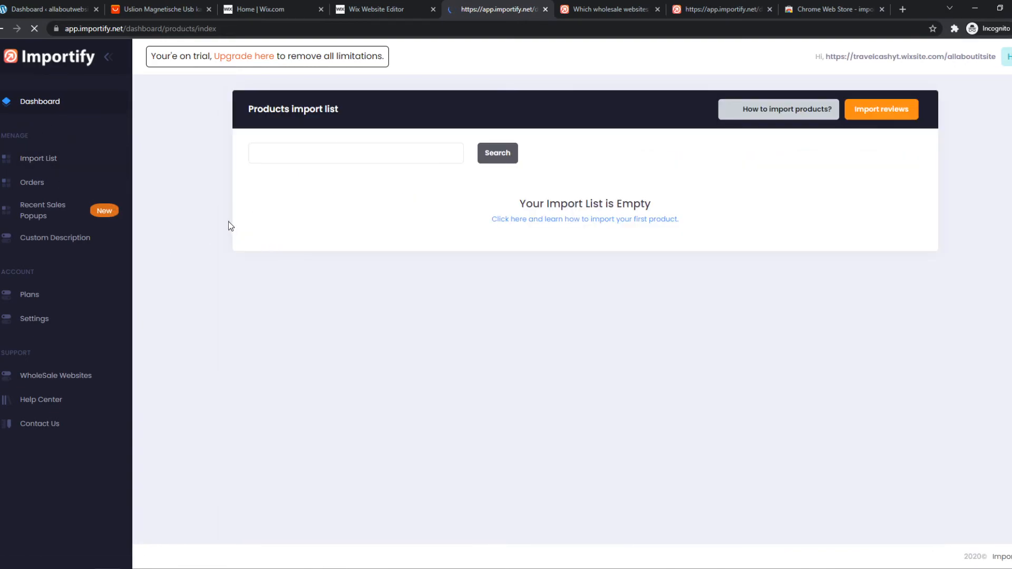